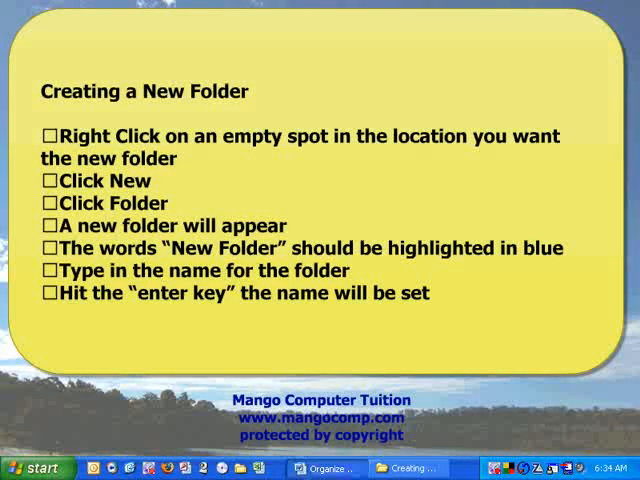
mouse_move(408, 468)
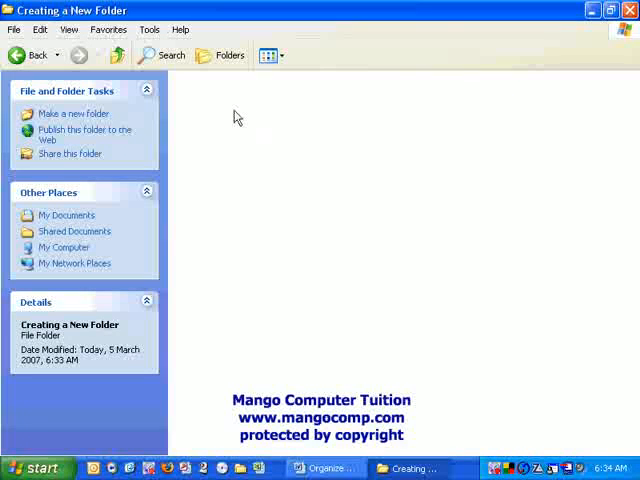
Step: Create a new folder in the empty Creating a New Folder directory via right-click New > Folder
right_click(237, 117)
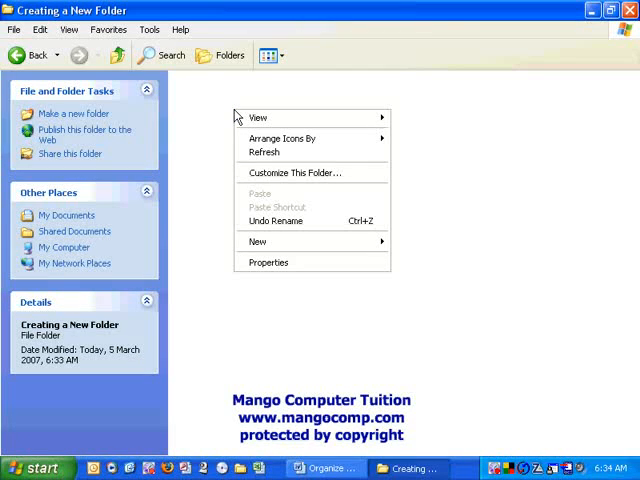
left_click(257, 241)
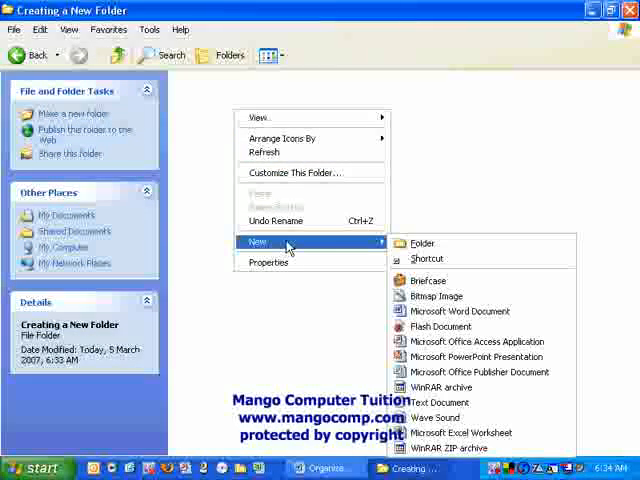
left_click(421, 243)
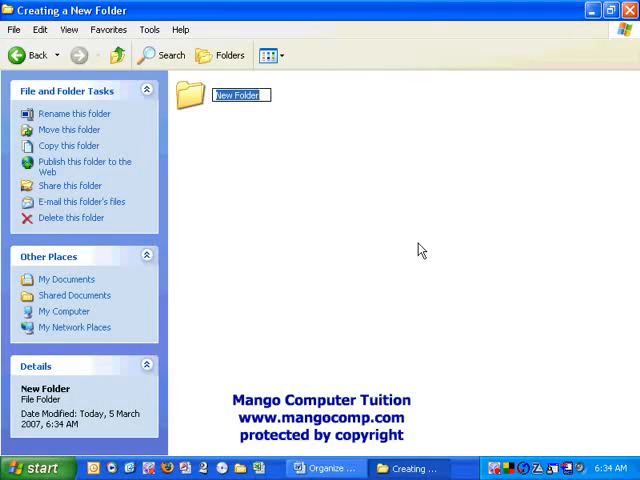
Step: Type 'Practice Folder 1' as the new folder's name
type("Prac")
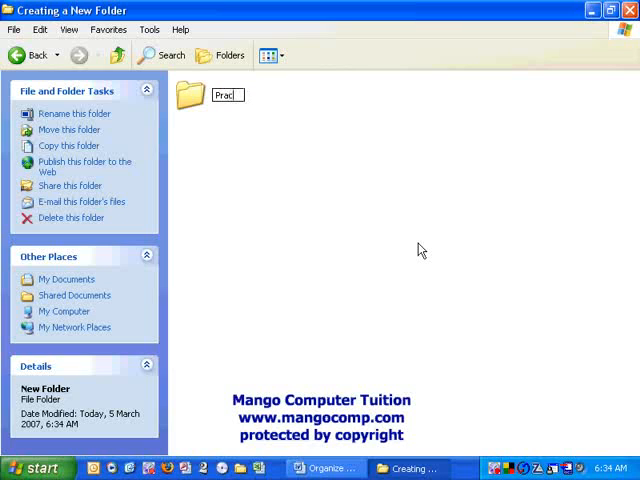
type("tice Folder 1")
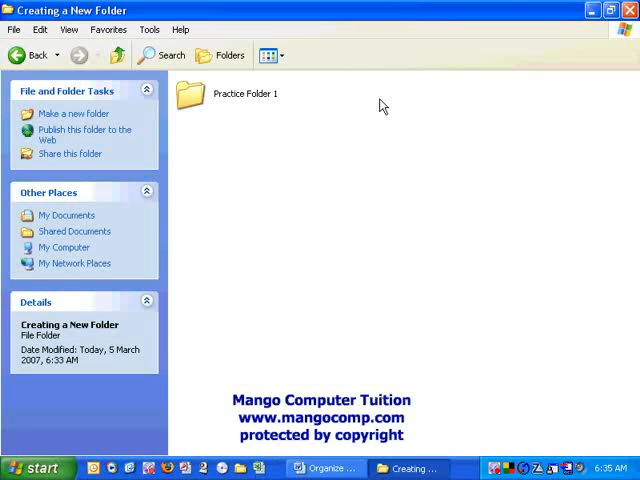
mouse_move(290, 150)
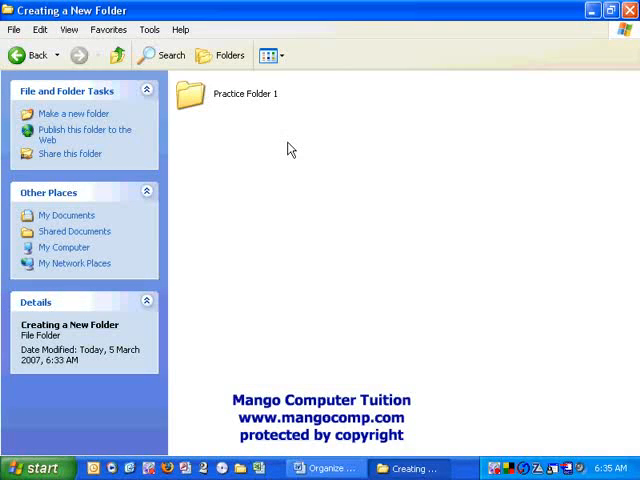
Step: Create a second folder beside Practice Folder 1, keeping the default name 'New Folder'
right_click(290, 148)
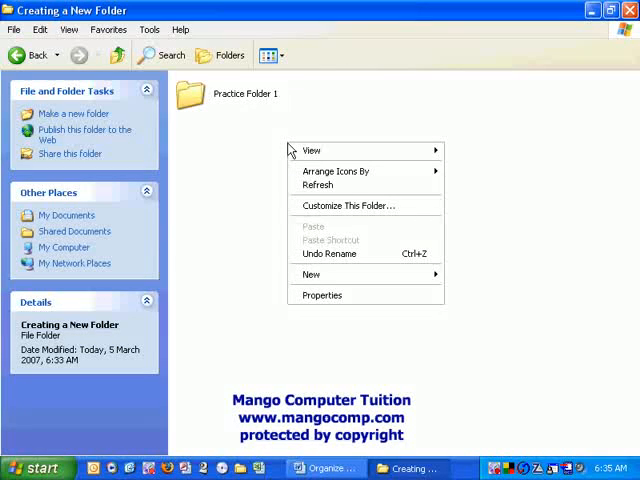
left_click(311, 274)
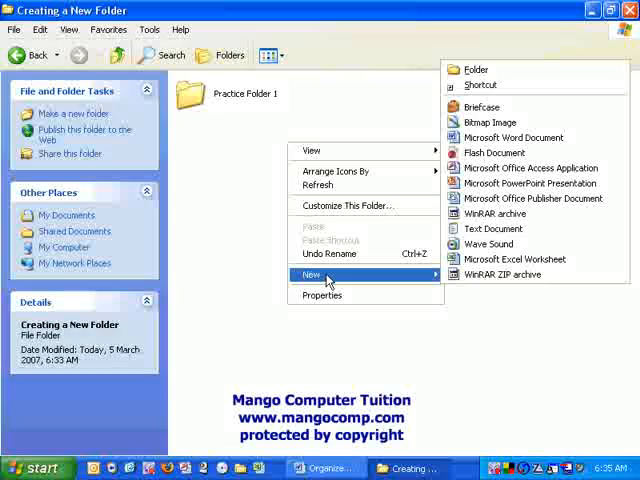
left_click(475, 69)
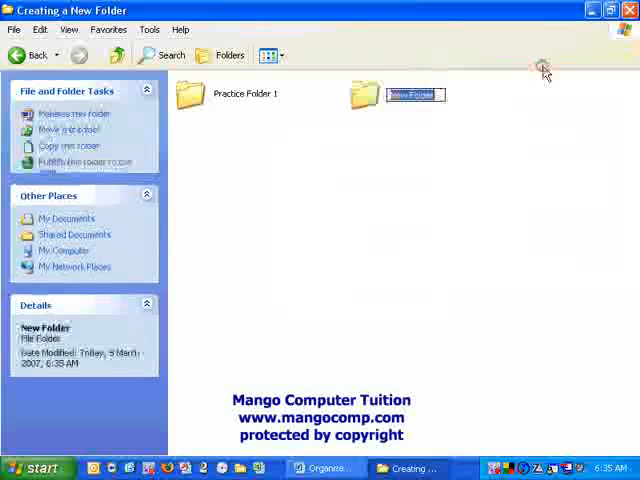
left_click(555, 97)
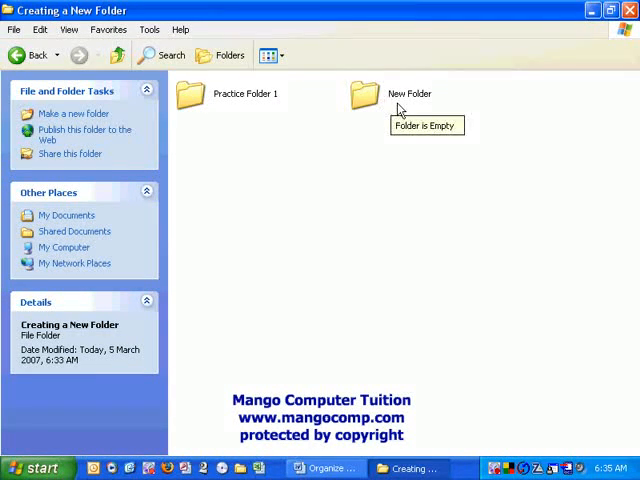
mouse_move(418, 133)
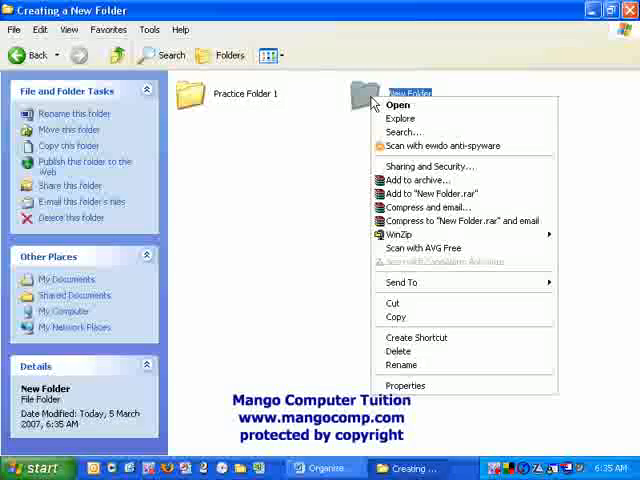
mouse_move(400, 365)
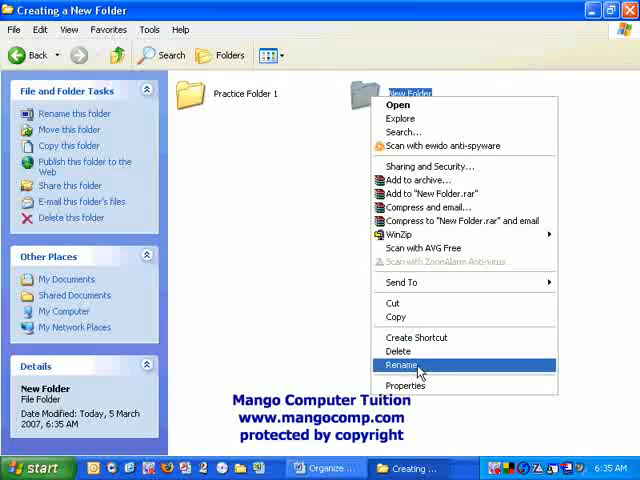
Step: Choose Rename for 'New Folder' so its name becomes editable
left_click(400, 365)
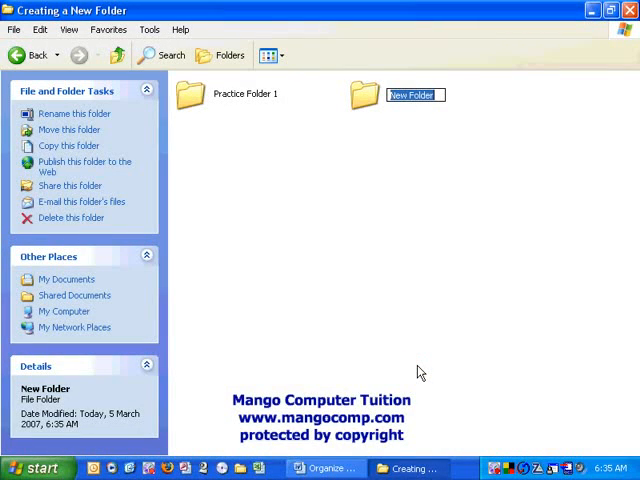